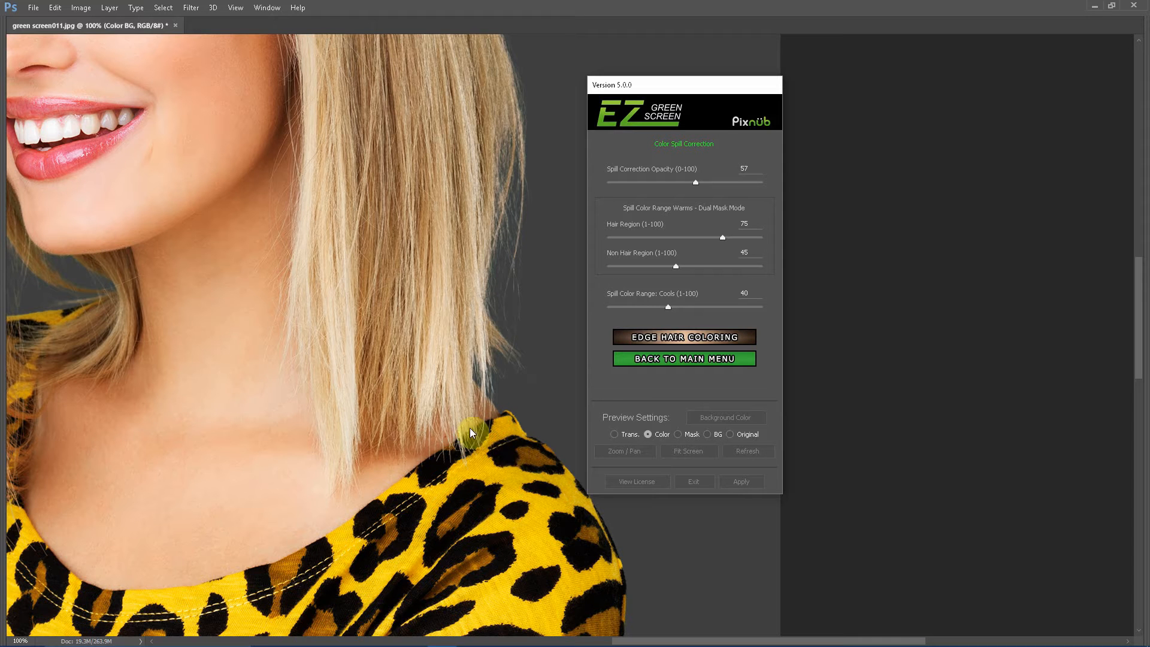
pyautogui.moveTo(449, 230)
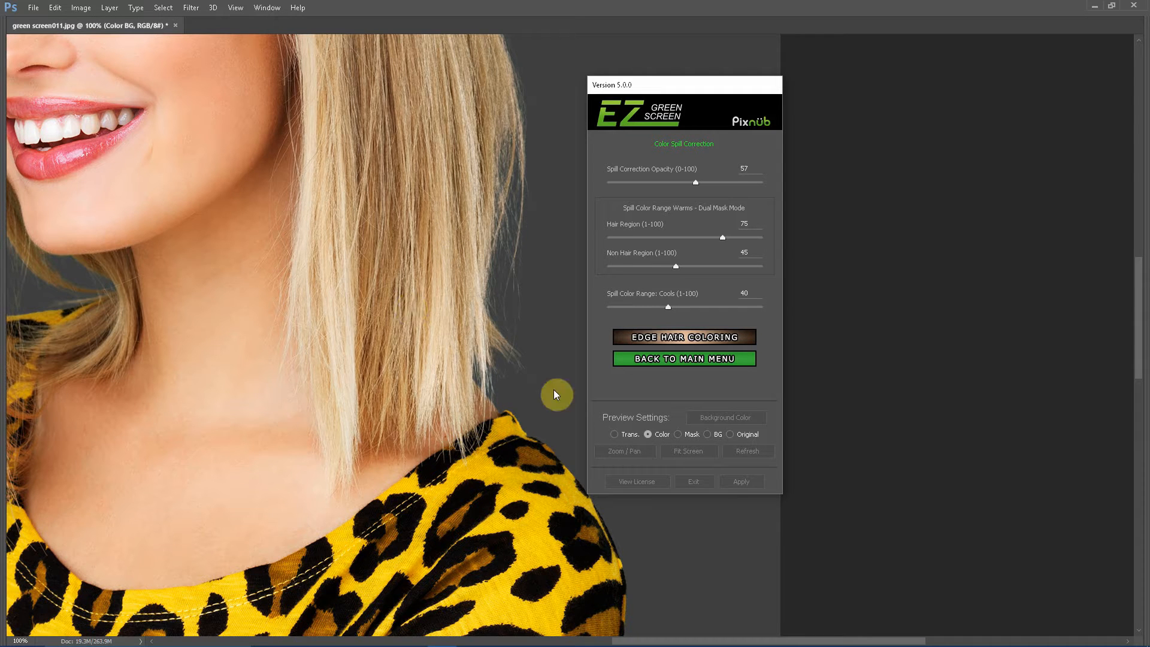
pyautogui.moveTo(615, 279)
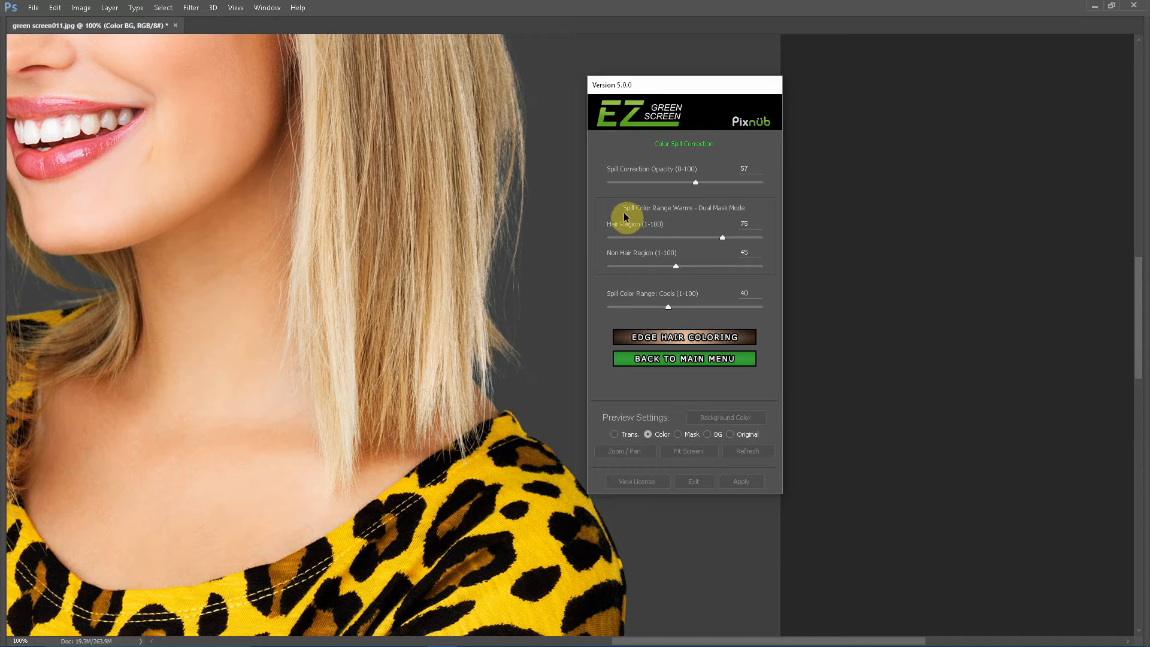
pyautogui.moveTo(729, 217)
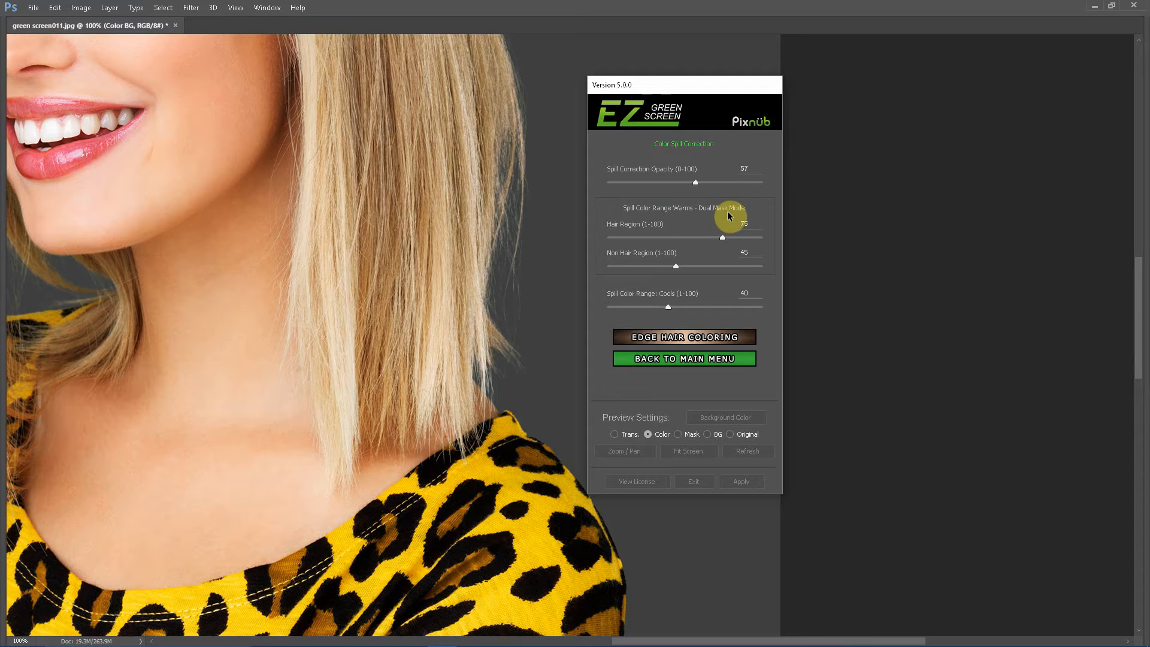
pyautogui.moveTo(623, 228)
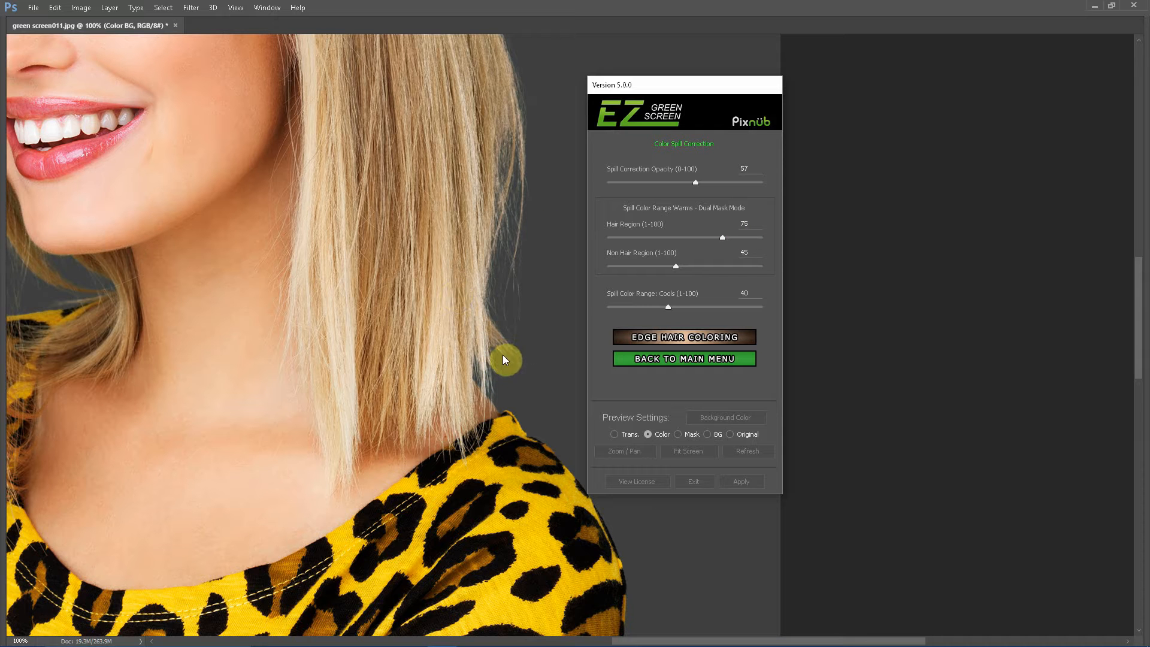
pyautogui.moveTo(530, 492)
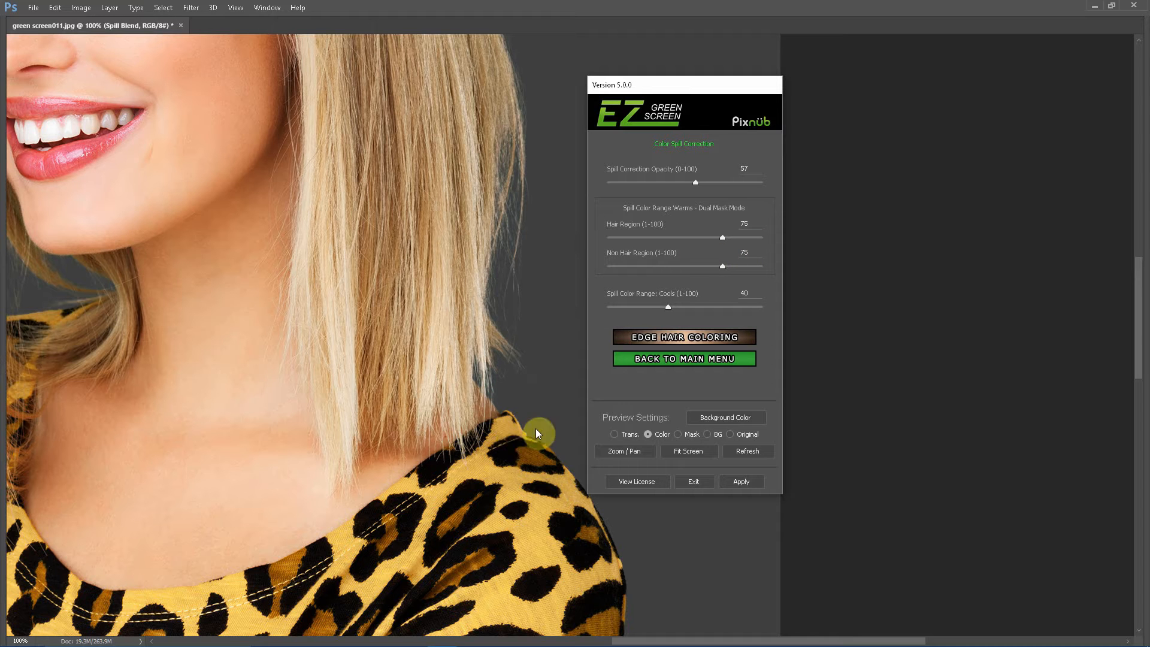
pyautogui.moveTo(469, 489)
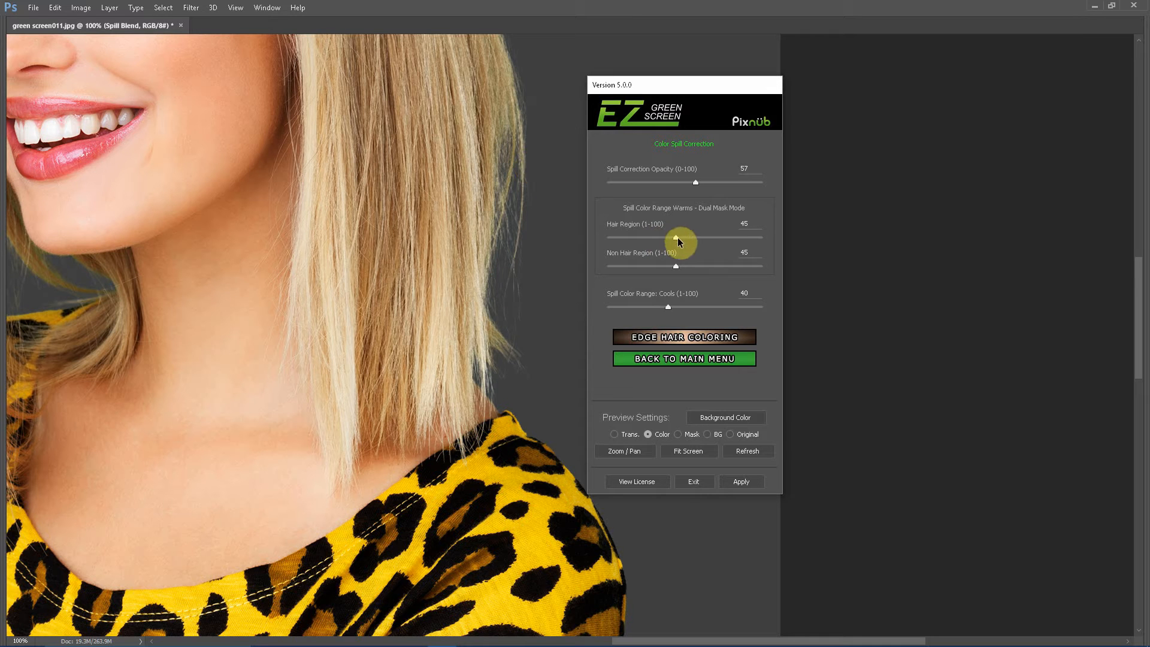
# - Test Hair Region spill at 25 and 1, then restore it to 75 with Non Hair Region 45
pyautogui.moveTo(675, 236); pyautogui.dragTo(612, 236)
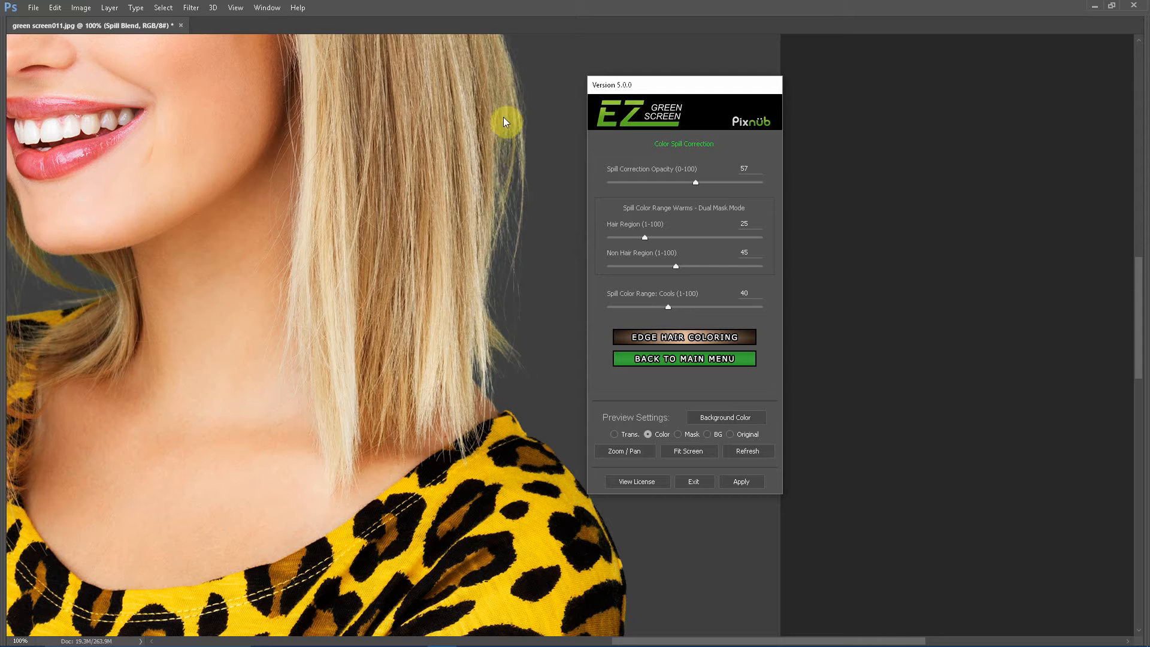
pyautogui.moveTo(645, 237); pyautogui.dragTo(605, 237)
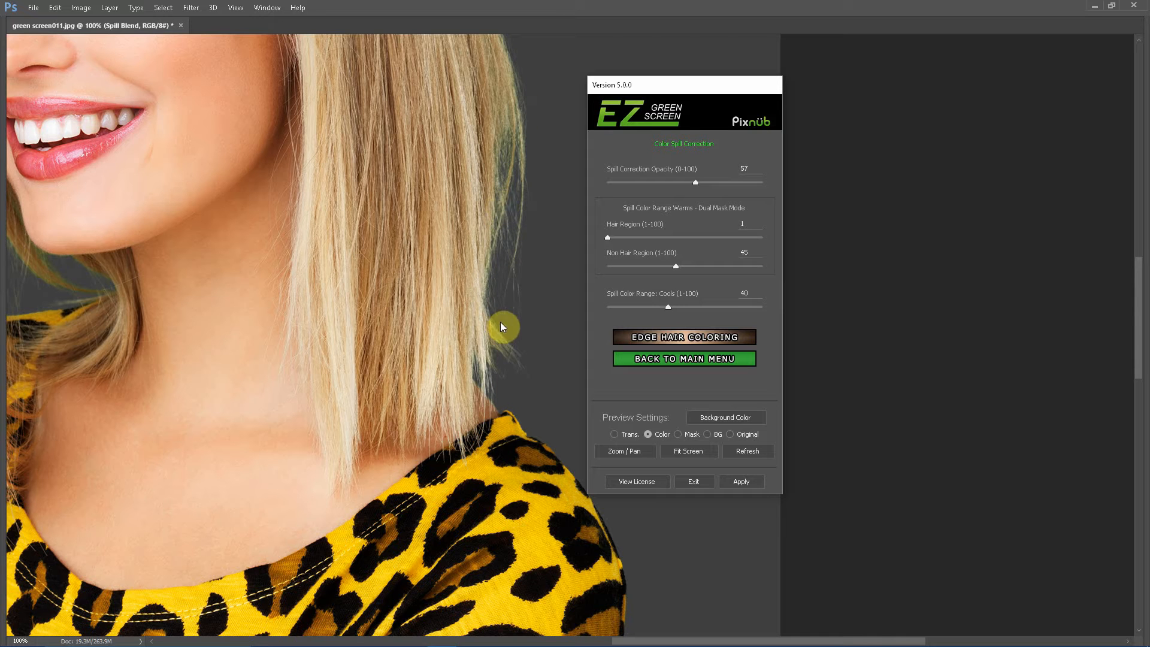
pyautogui.moveTo(514, 154)
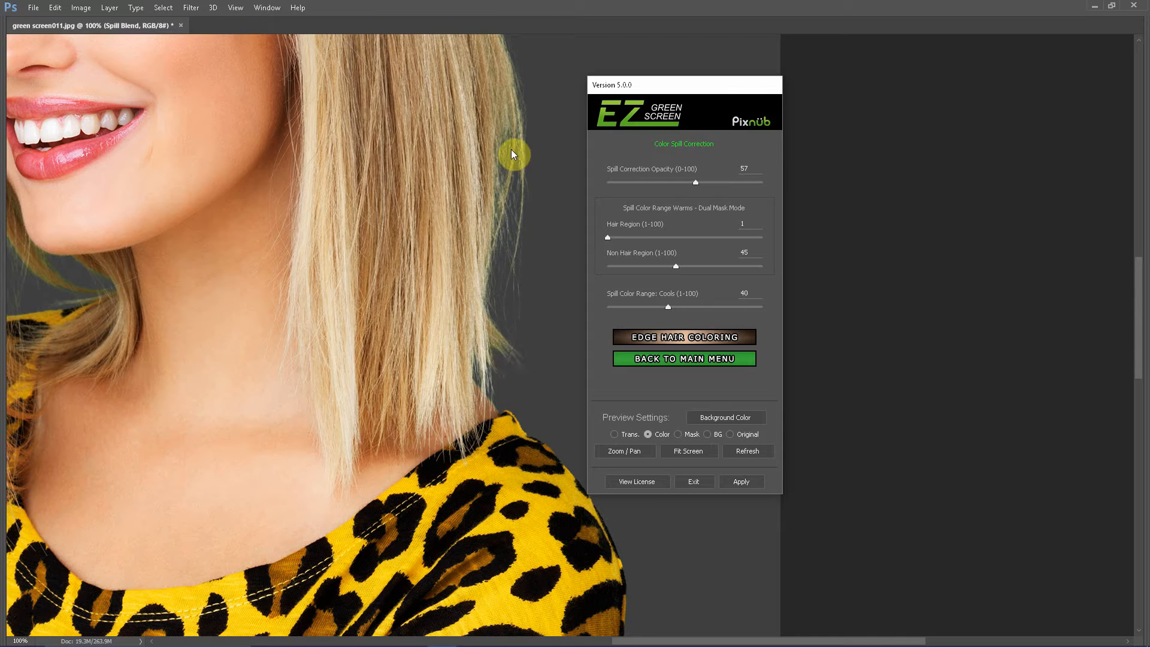
pyautogui.moveTo(491, 310)
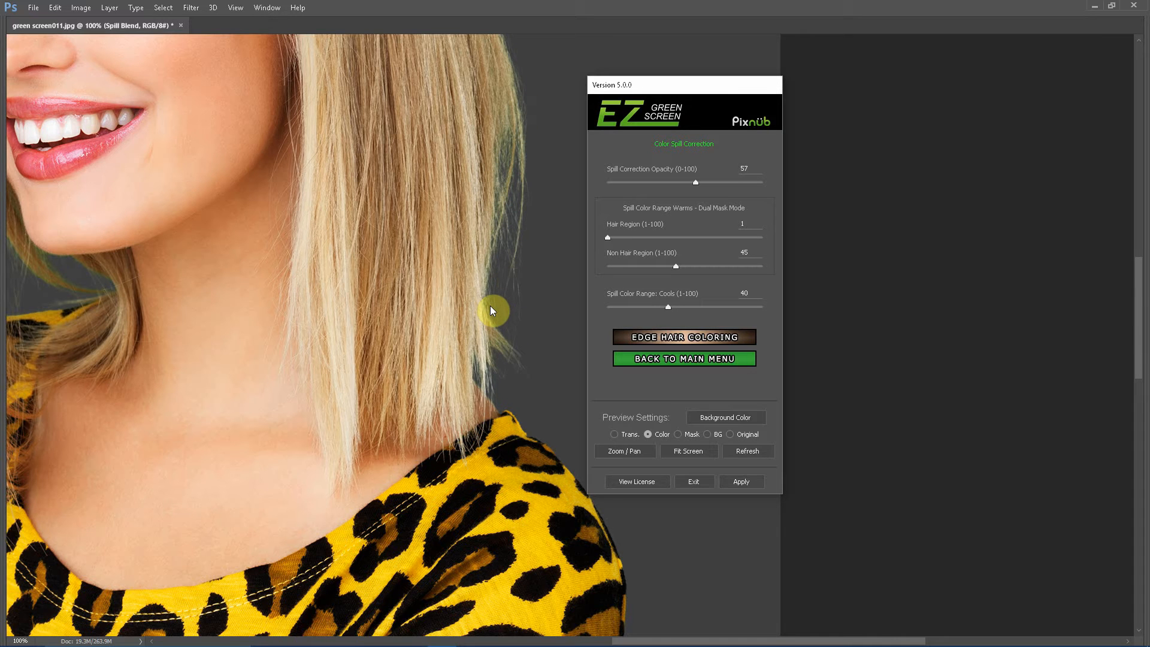
pyautogui.click(744, 224)
pyautogui.write('75')
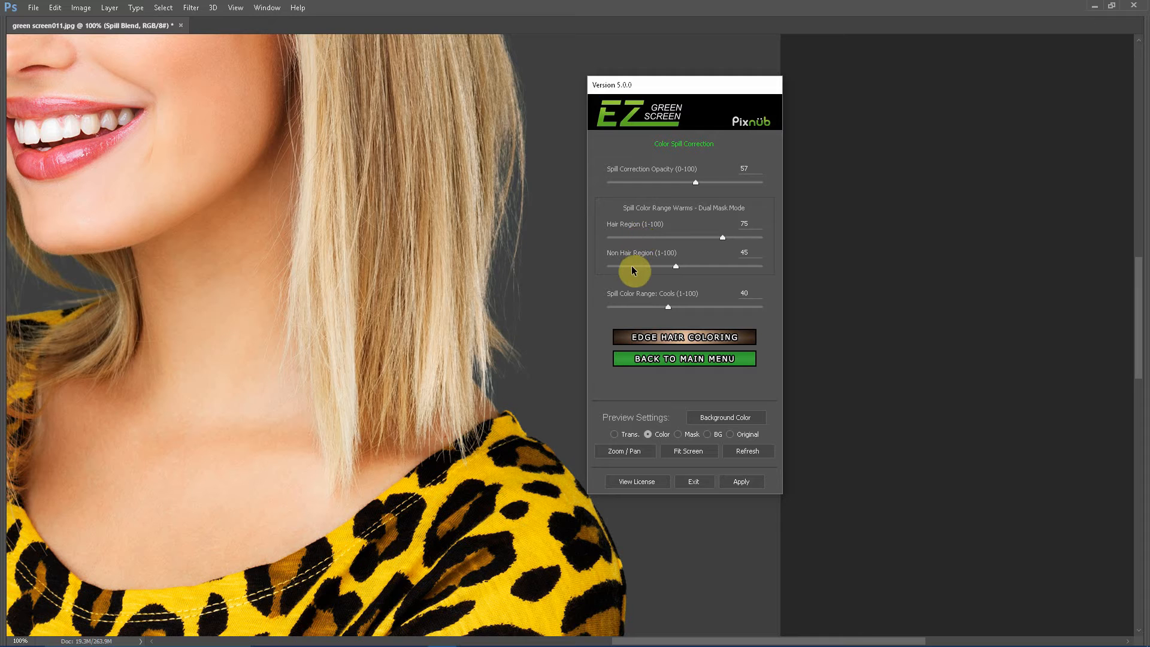
pyautogui.moveTo(502, 344)
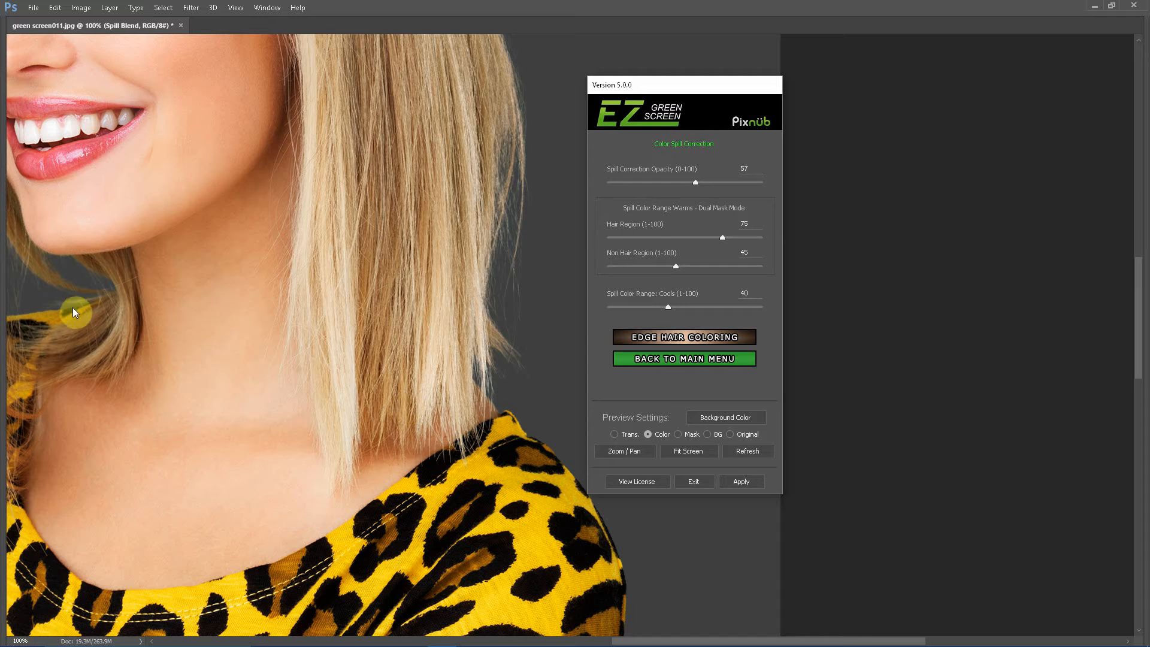
pyautogui.moveTo(41, 348)
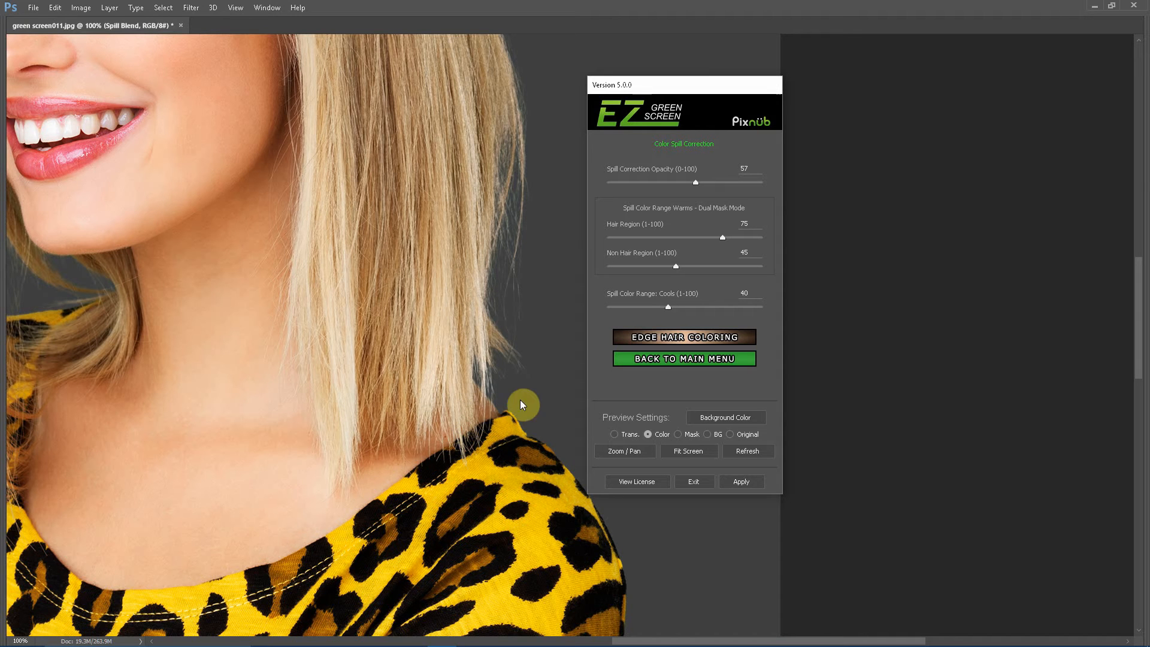
pyautogui.moveTo(498, 416)
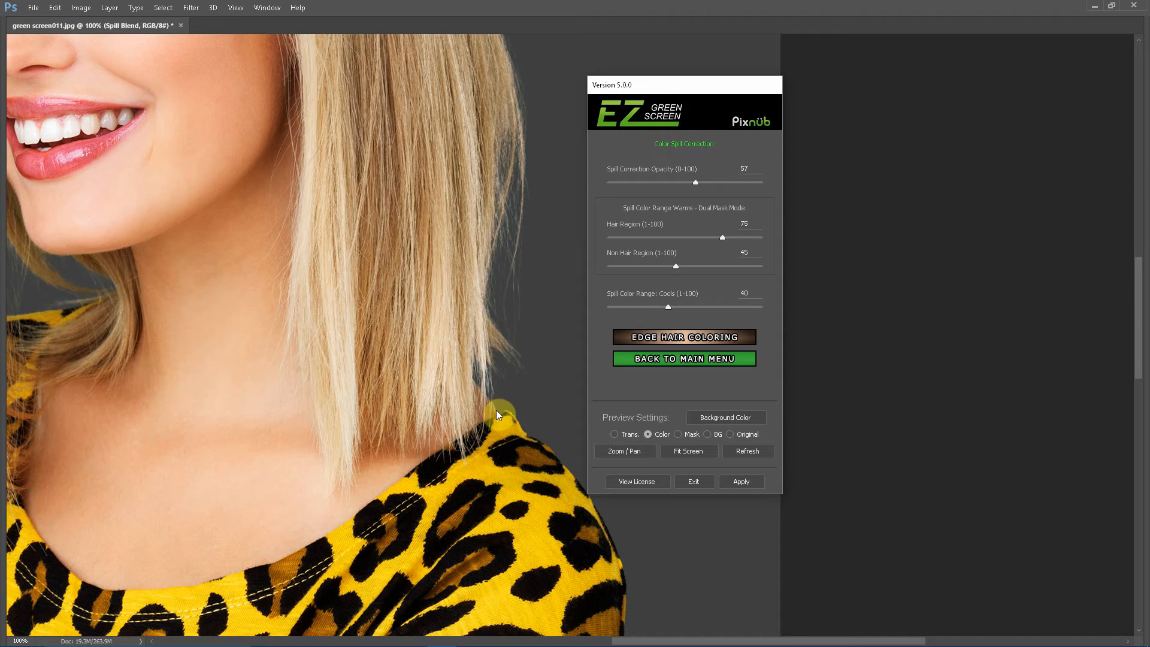
pyautogui.moveTo(107, 302)
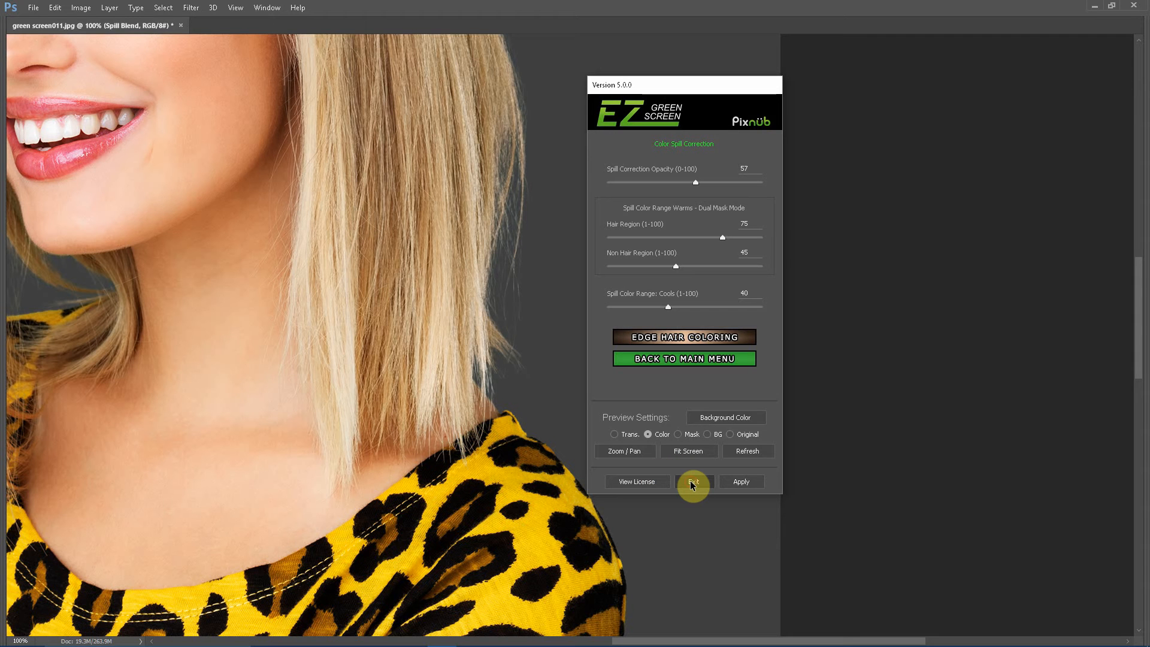
# - Exit the EZ Green Screen panel and pan to the hair falling over the shoulder on the green backdrop
pyautogui.click(692, 482)
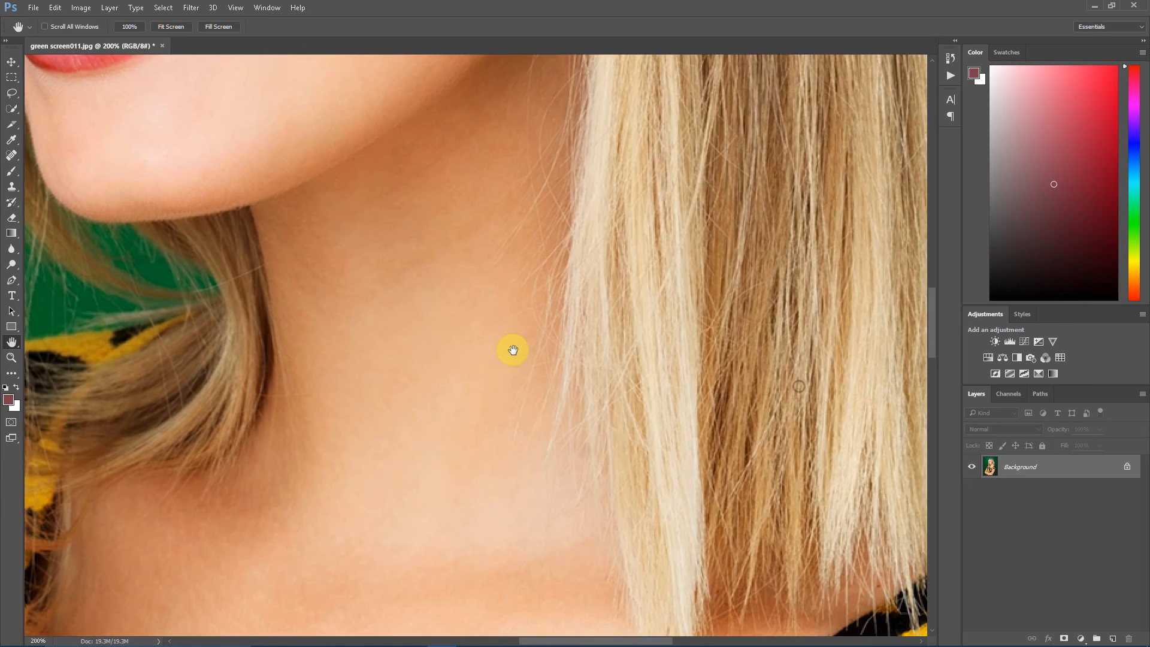
pyautogui.moveTo(512, 350); pyautogui.dragTo(452, 371)
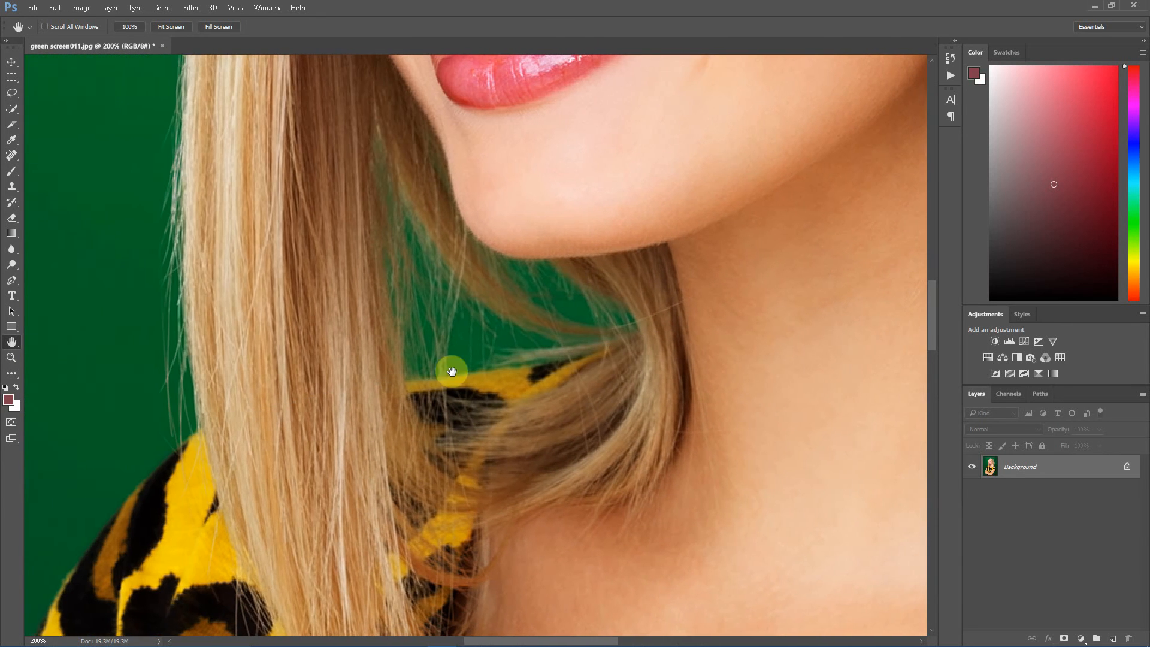
pyautogui.moveTo(451, 371); pyautogui.dragTo(393, 363)
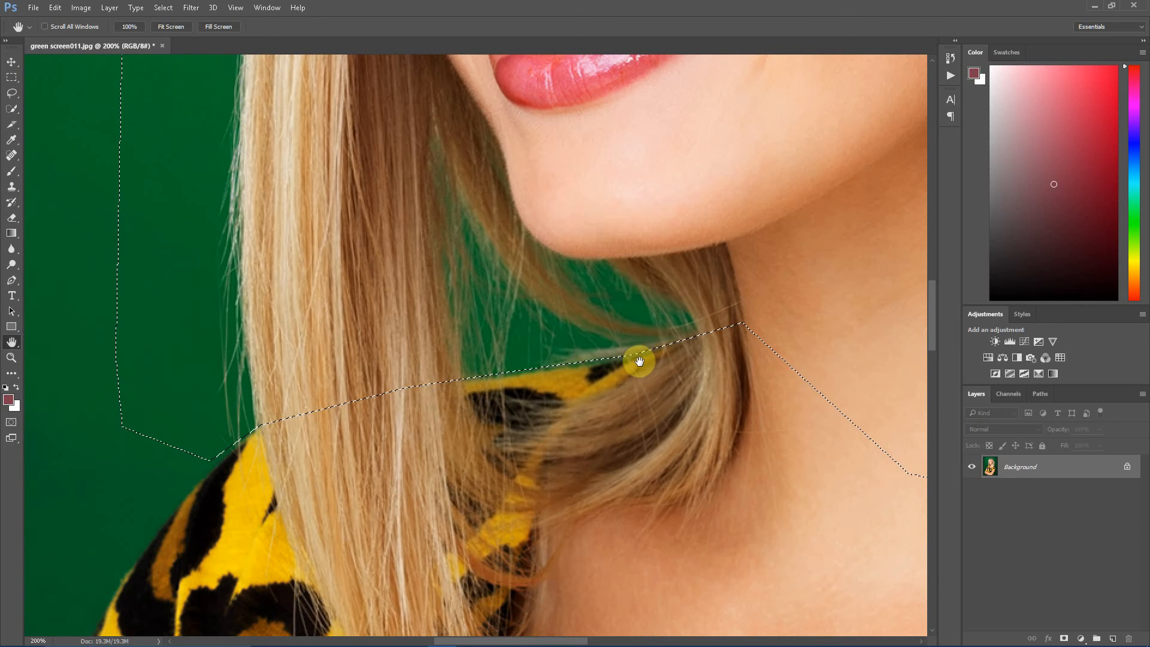
pyautogui.moveTo(501, 383)
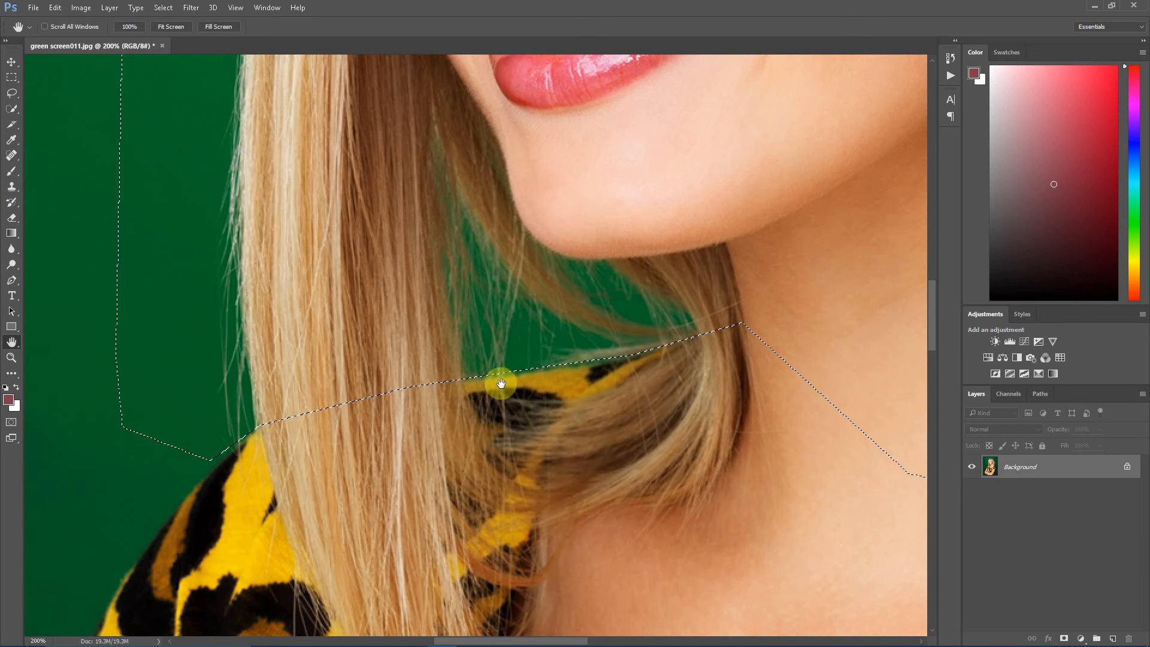